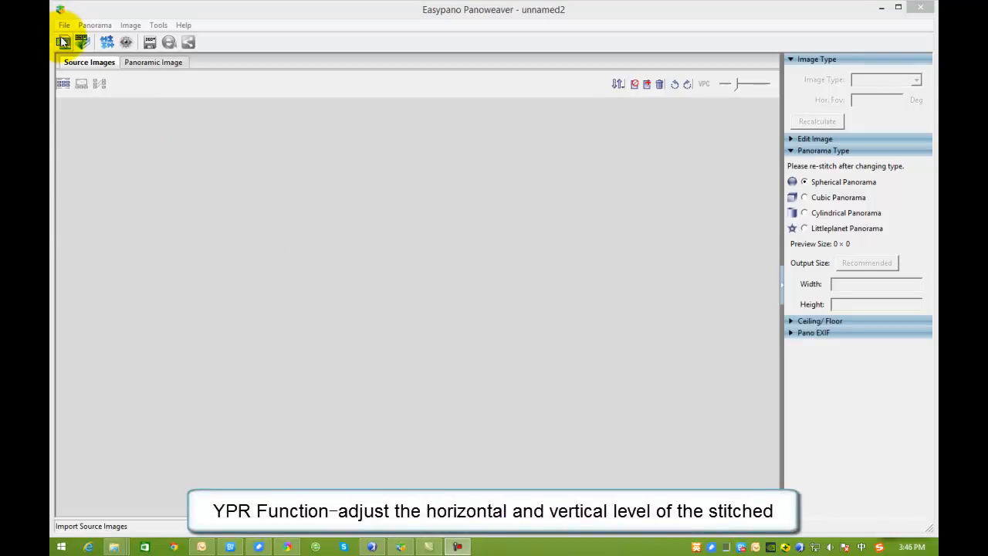
Step: Import the four fisheye shots 0017_cam1 to 0017_cam4 from the curved folder as source images
click(64, 42)
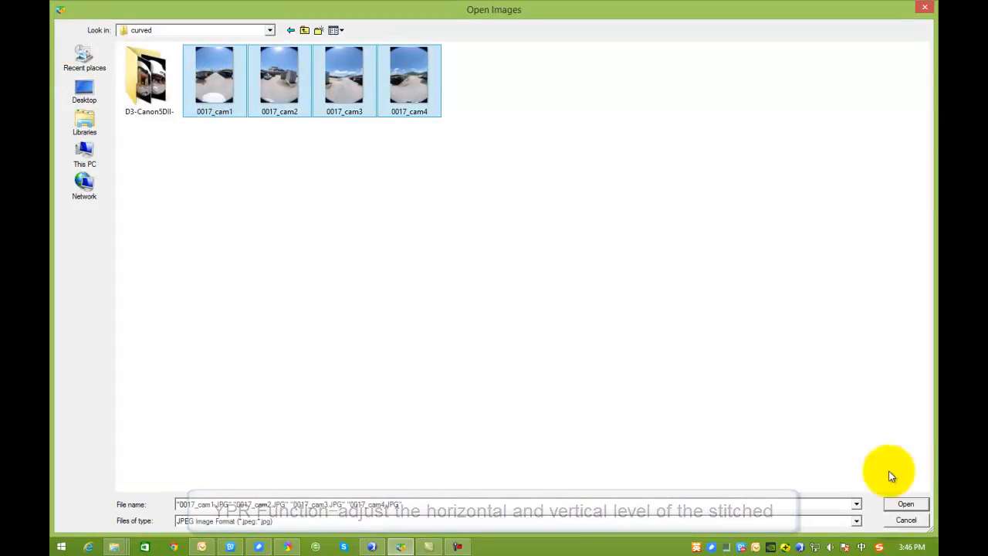
click(905, 503)
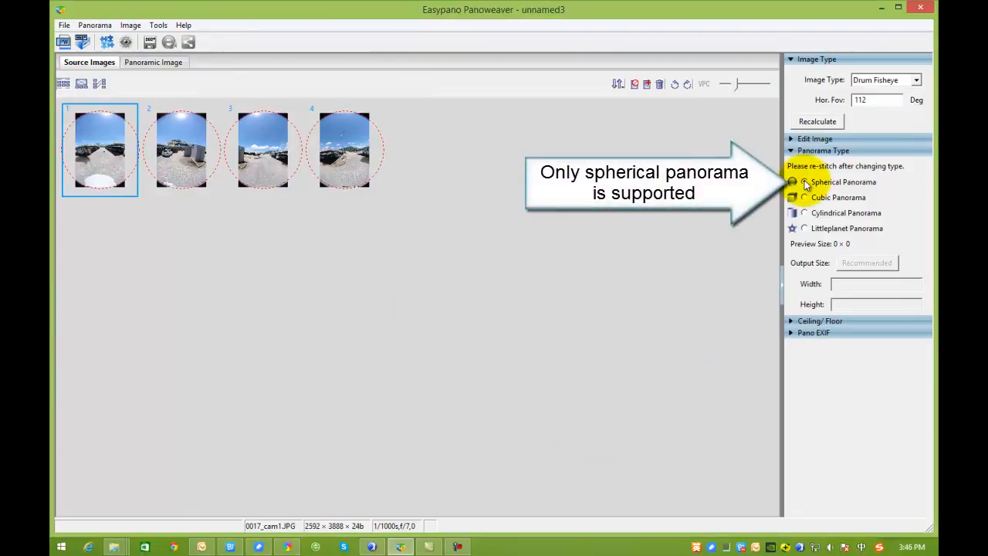
Step: Stitch the four shots into a spherical panorama of the car park
click(804, 182)
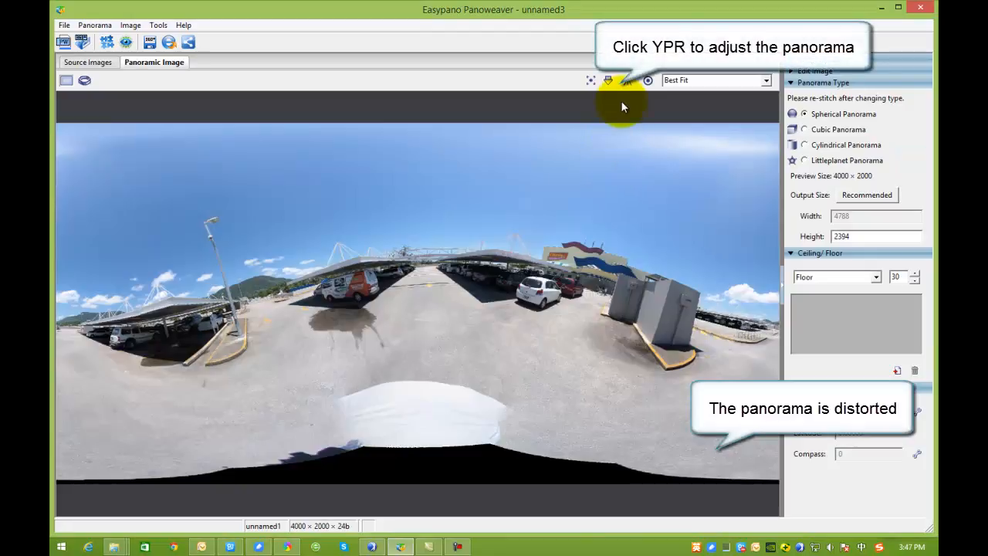
mouse_move(608, 80)
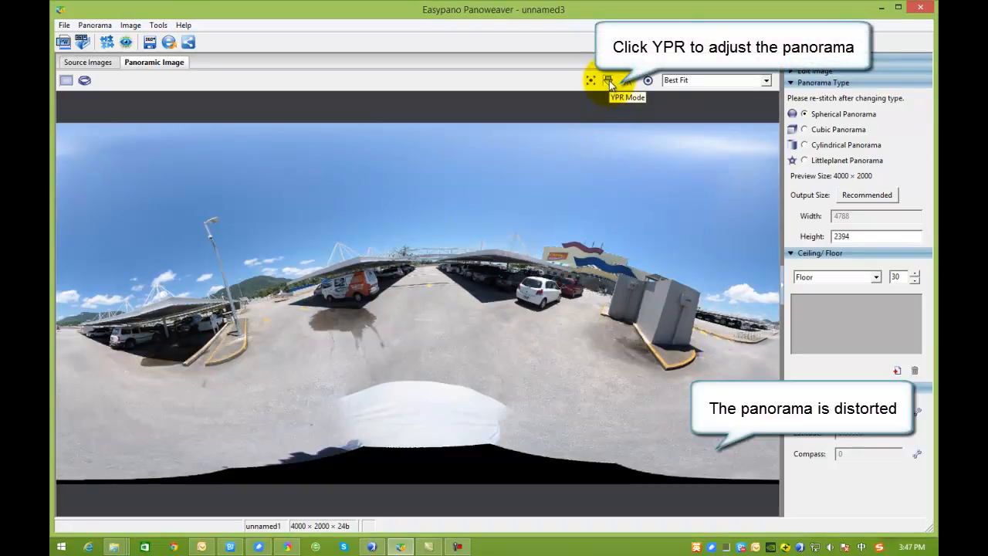
Step: Enter YPR Mode on the stitched panorama so the alignment grid appears
click(608, 80)
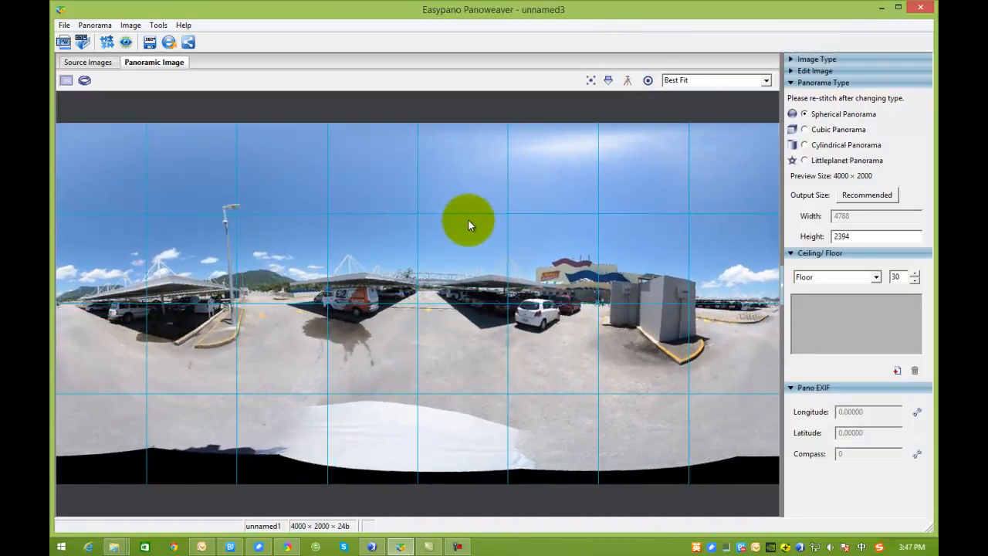
Step: Tilt the panorama in the preview until the car park horizon runs level along the grid
drag(466, 224, 478, 209)
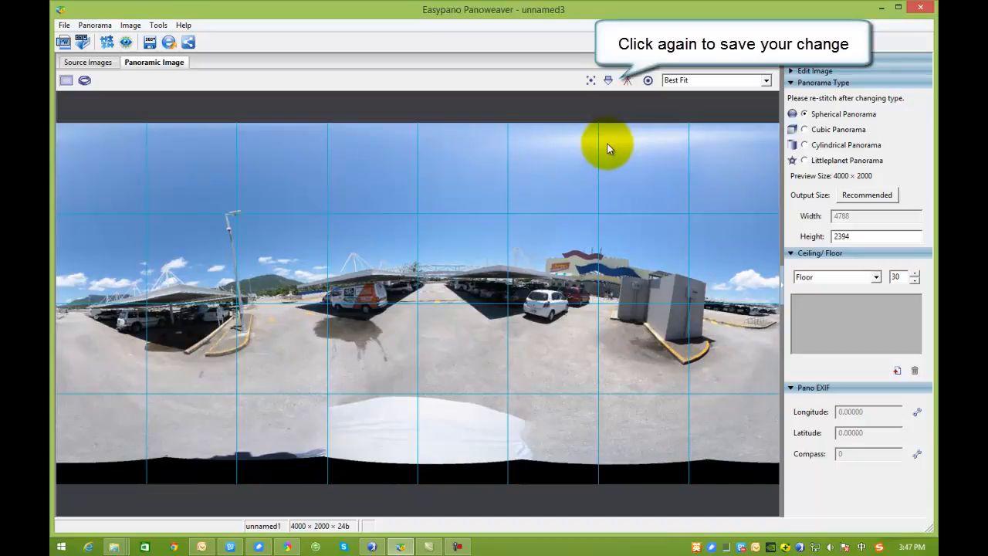
mouse_move(608, 80)
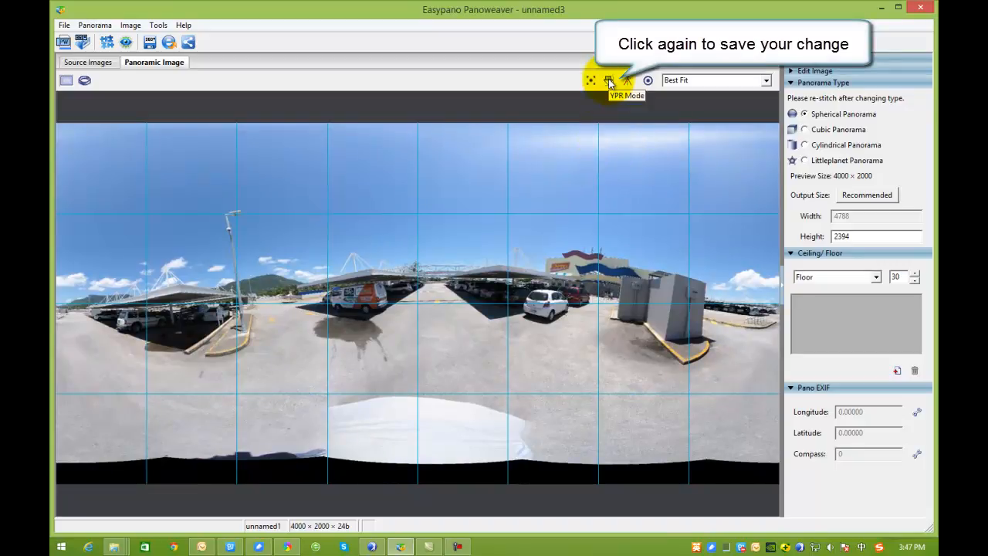
Step: Leave YPR Mode to apply the levelling and hide the alignment grid
click(609, 80)
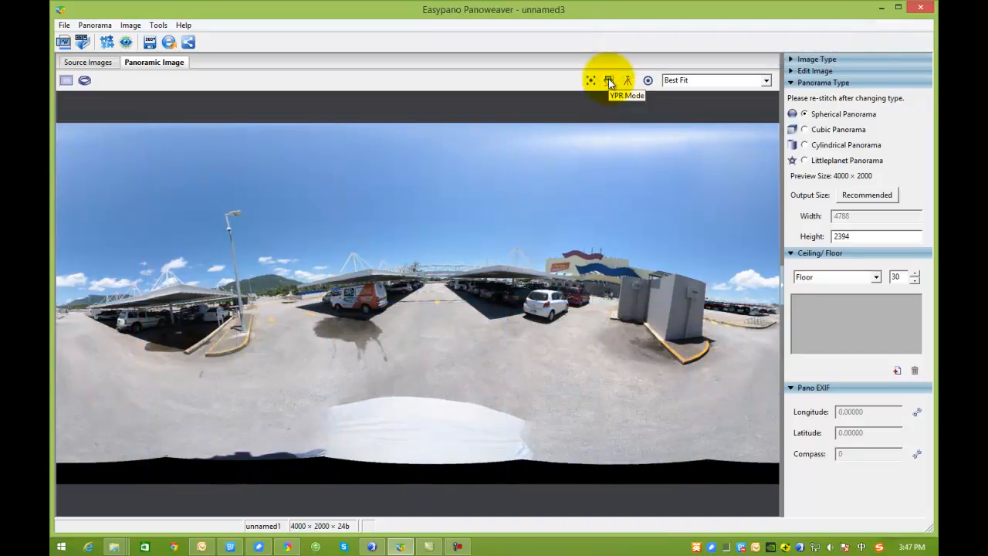